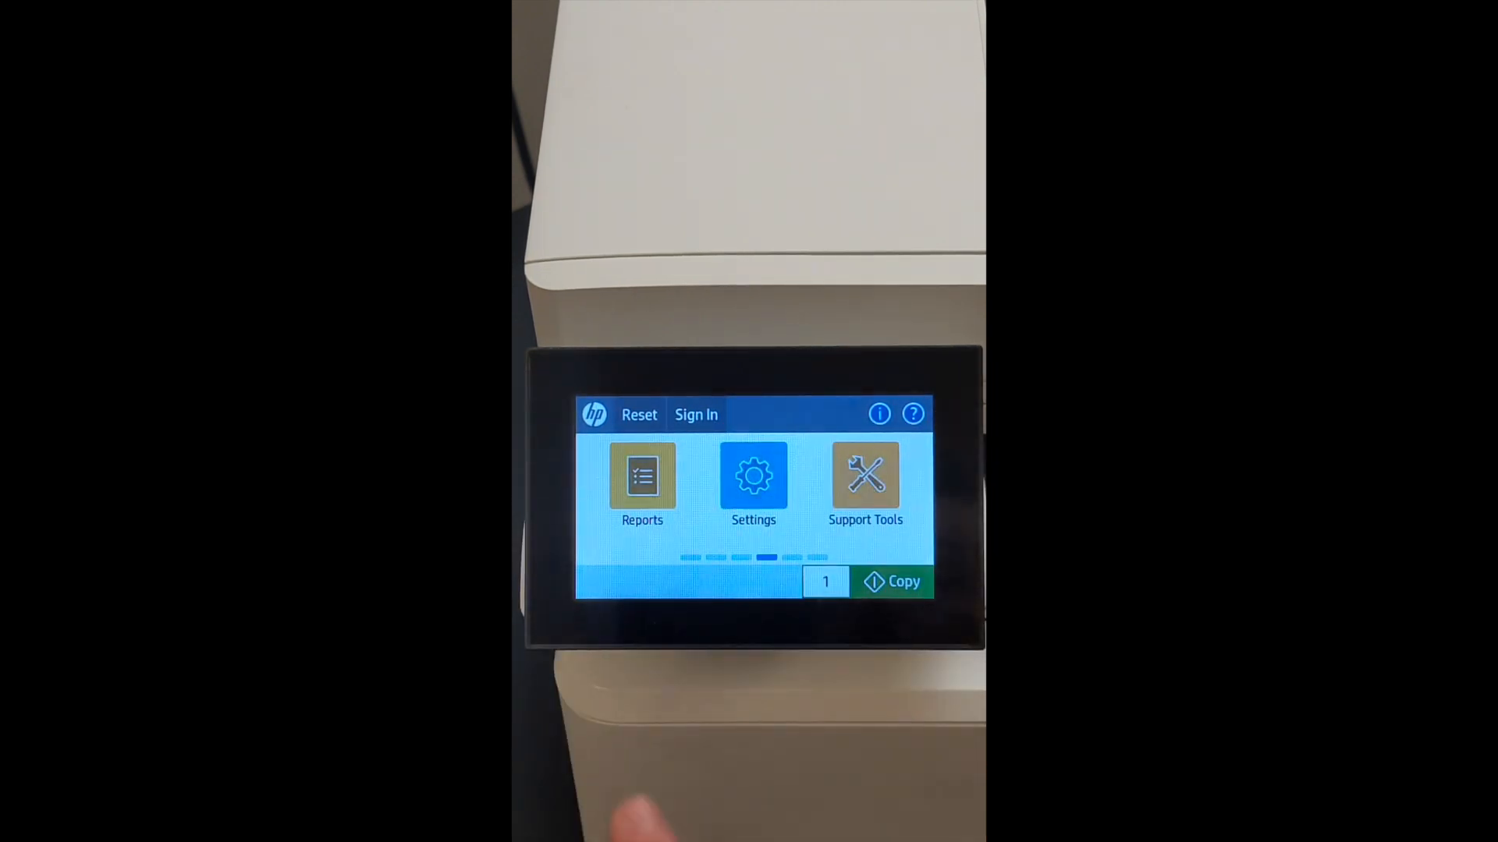
# Step: Go from the home screen through Reports into the Configuration/Status Pages list
pyautogui.click(642, 476)
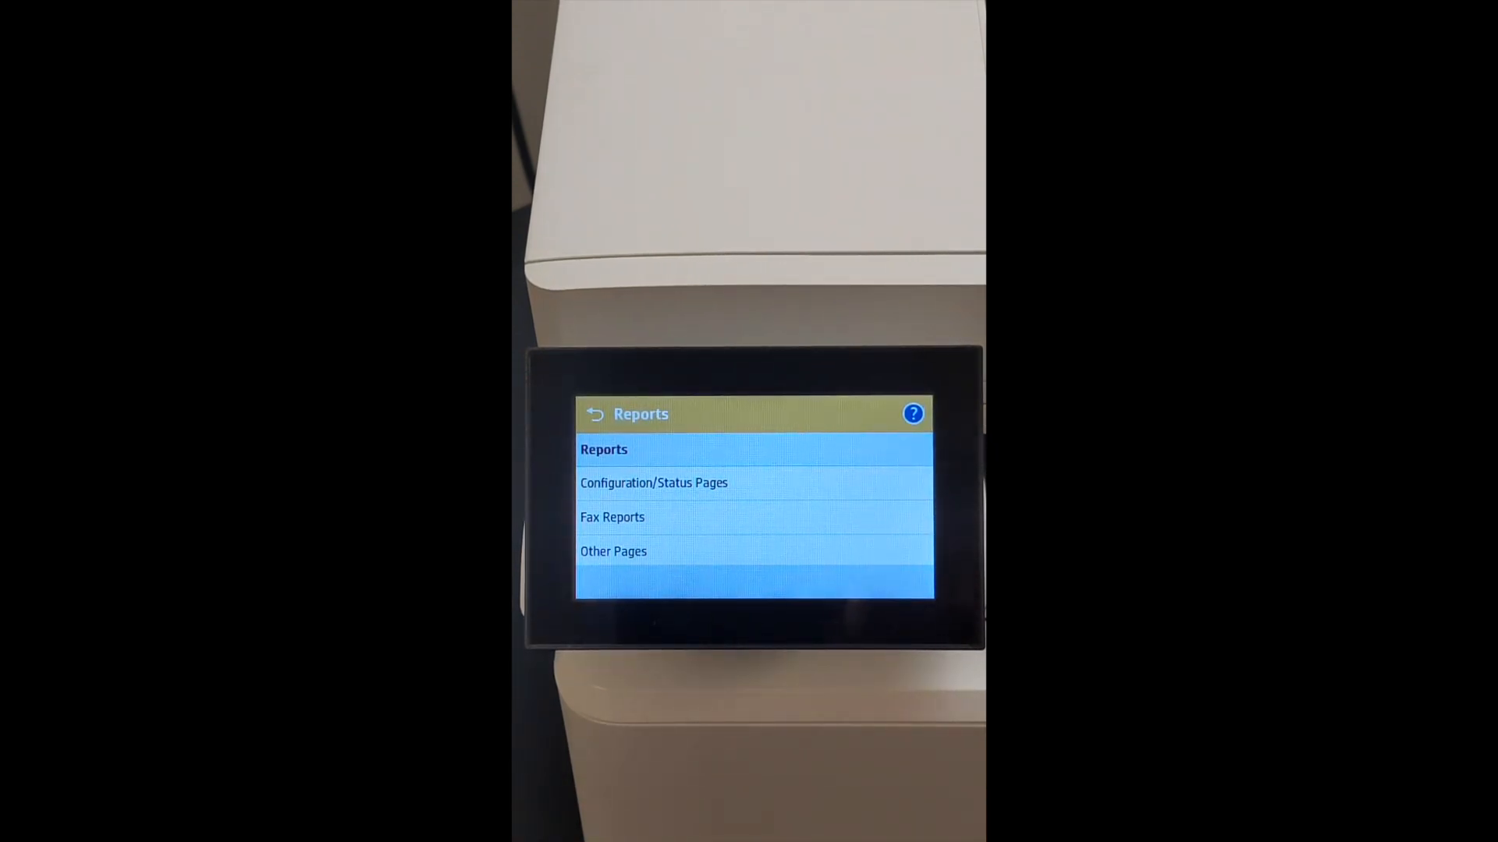
pyautogui.click(654, 482)
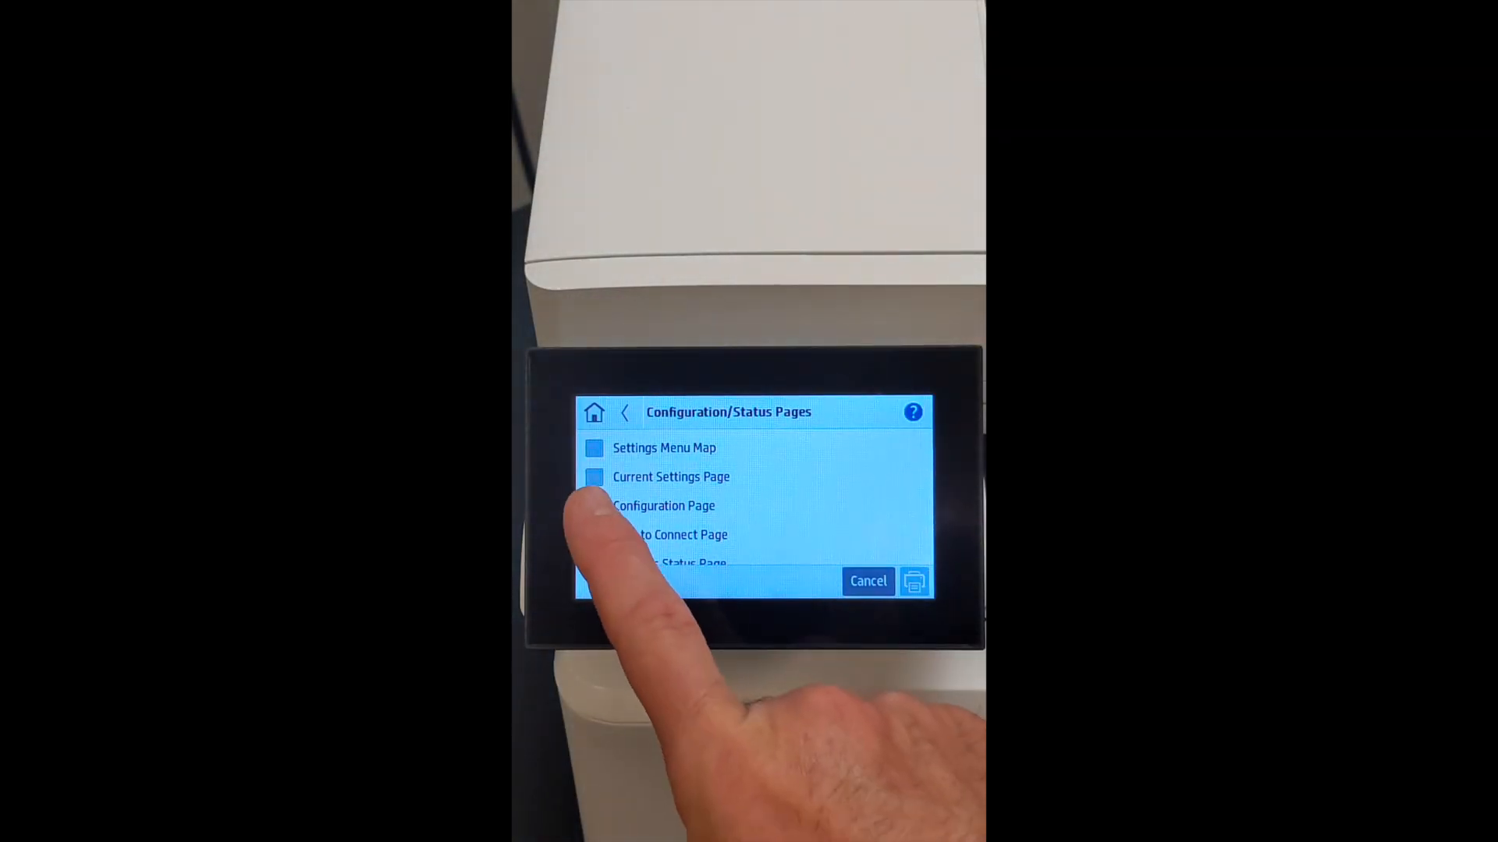
# Step: Mark the Usage Page alongside the Configuration Page and send the report job to print
pyautogui.scroll(-3)
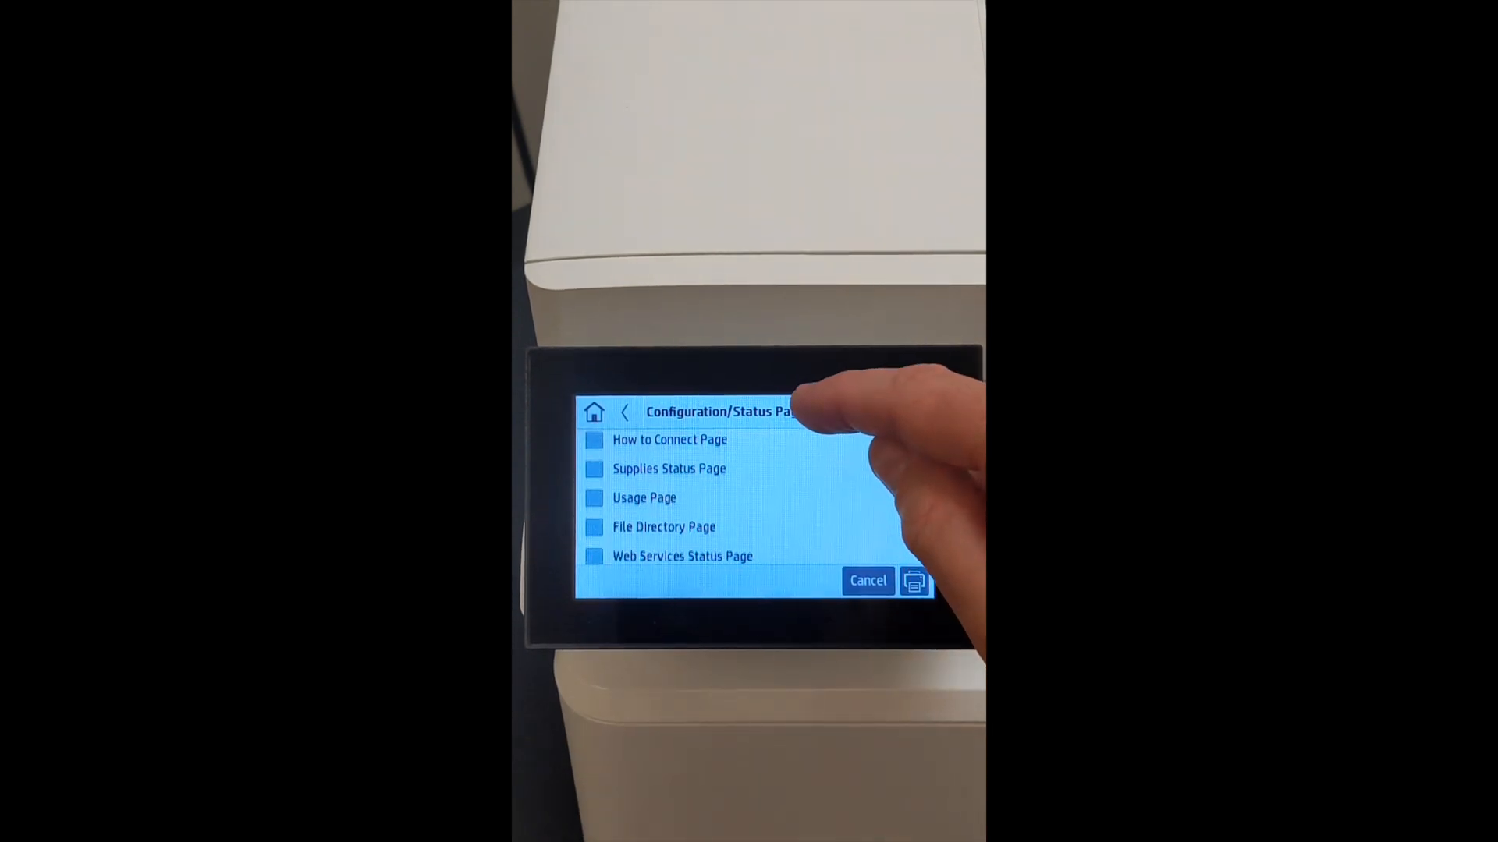
pyautogui.click(593, 496)
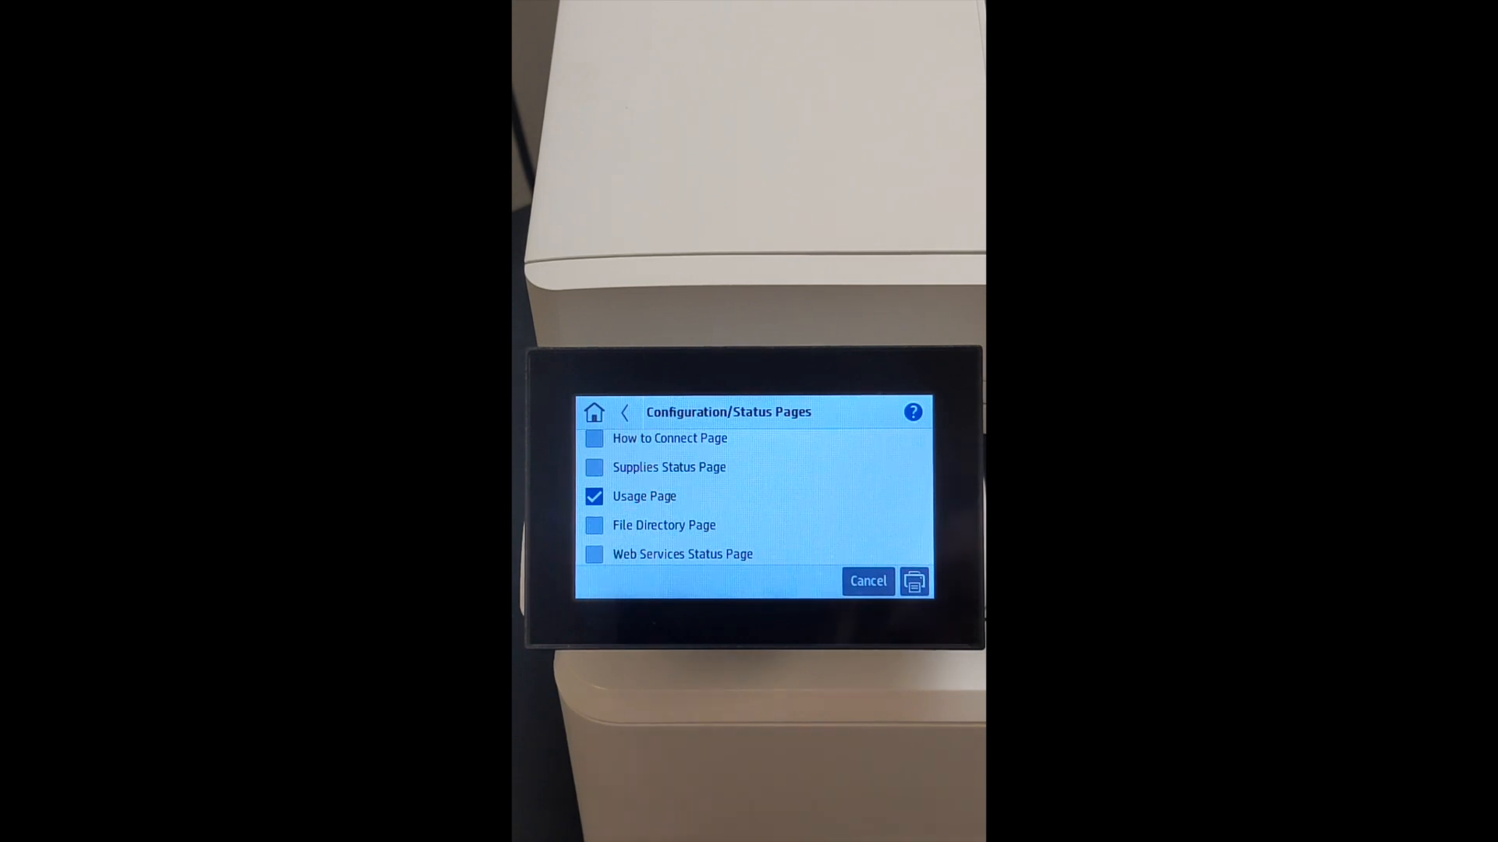
pyautogui.click(913, 580)
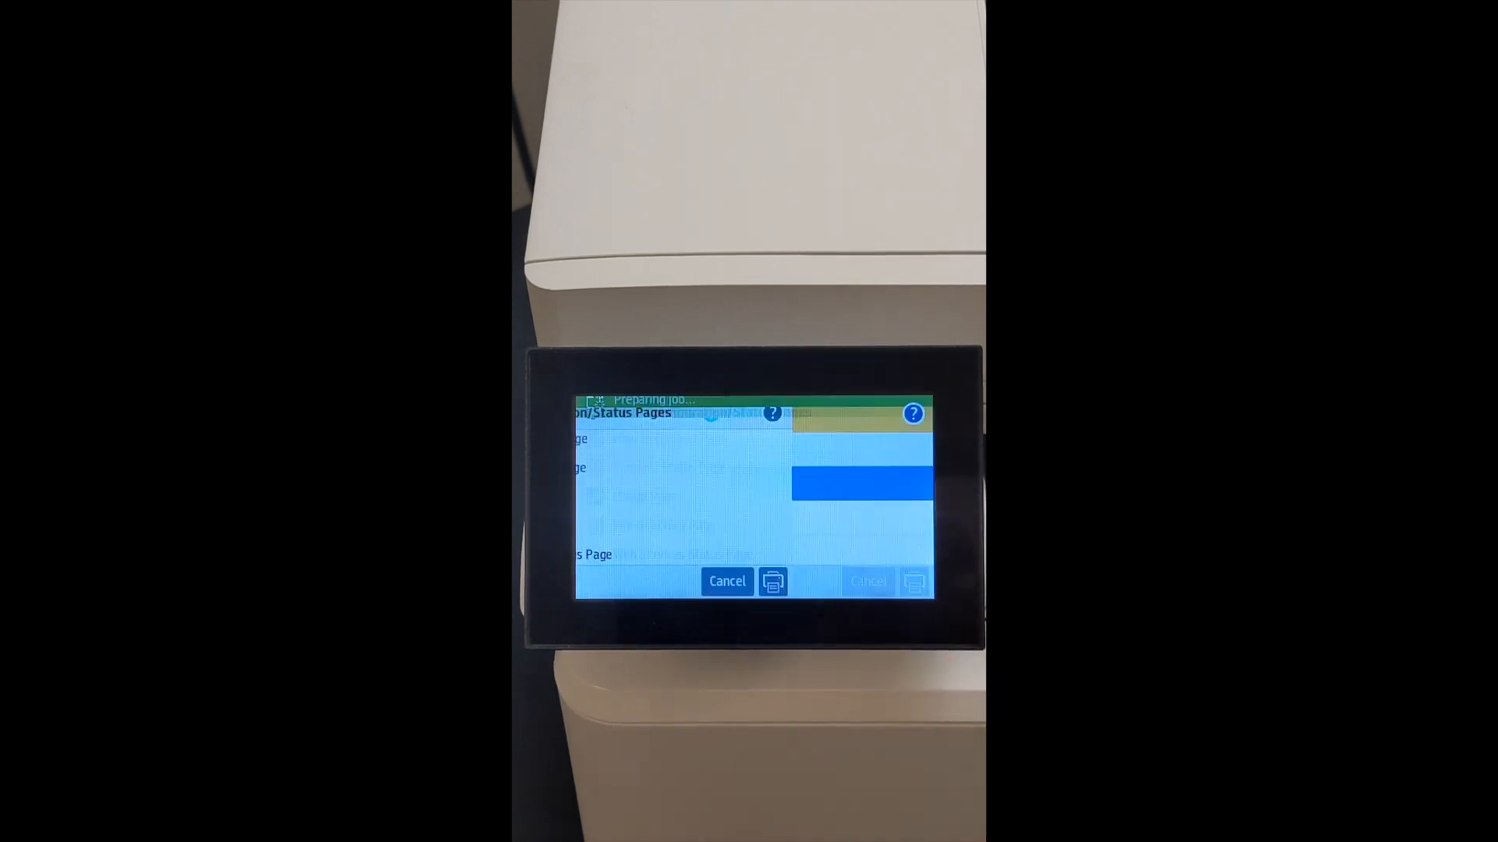